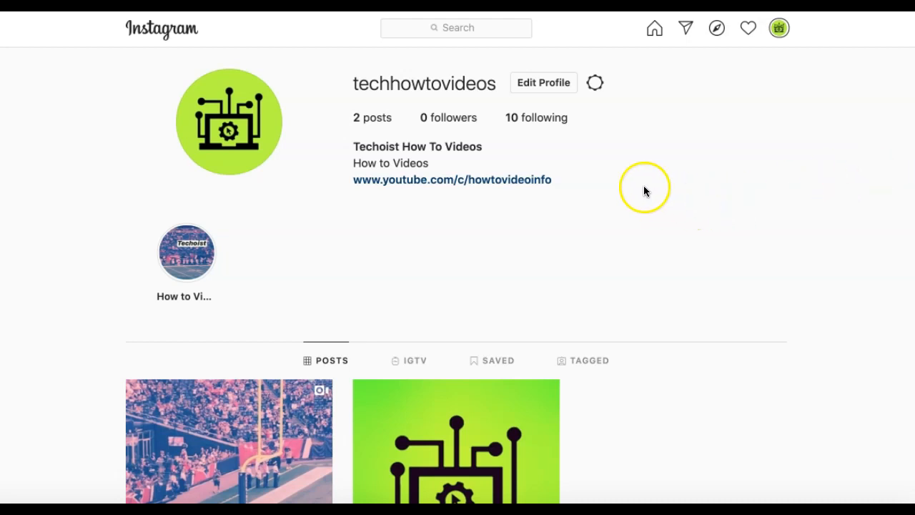
mouse_move(599, 89)
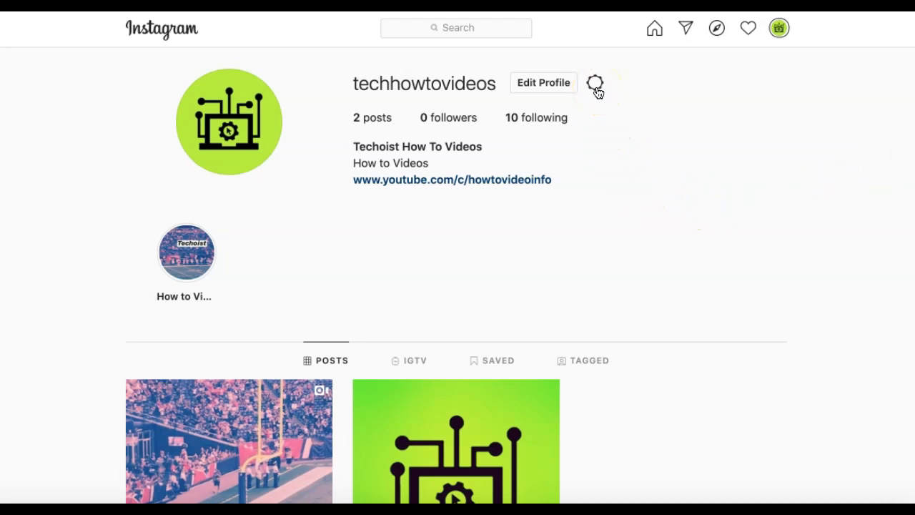
Open the account settings list from the gear icon on the profile page.
left_click(598, 83)
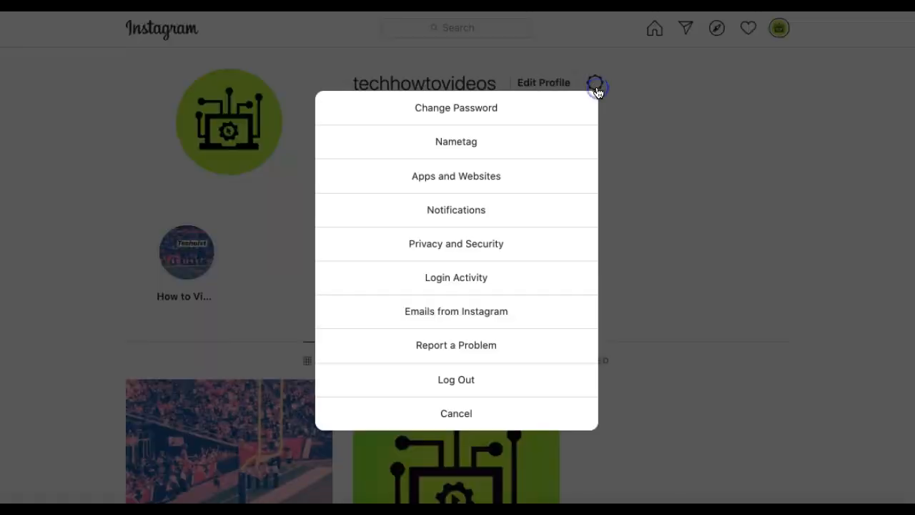
mouse_move(546, 249)
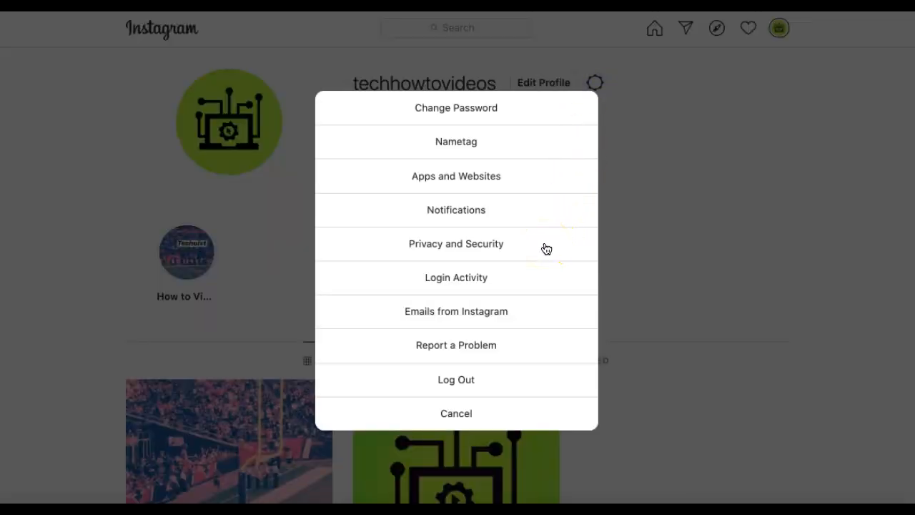
Go to Privacy and Security and start a Data Download request.
left_click(455, 243)
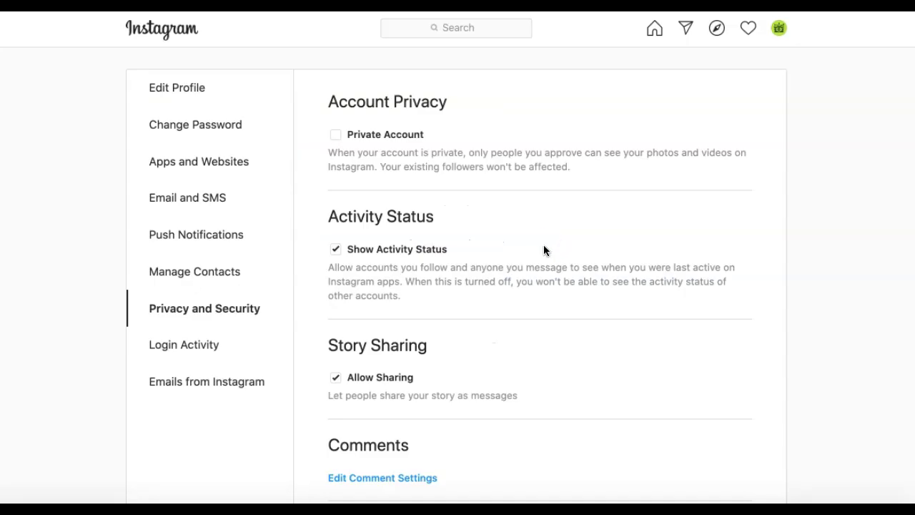
scroll("down", 3)
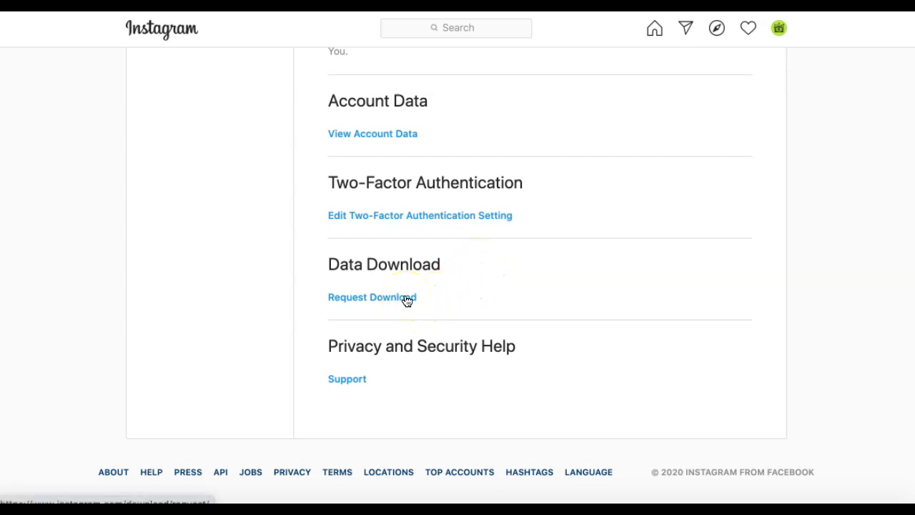
left_click(372, 296)
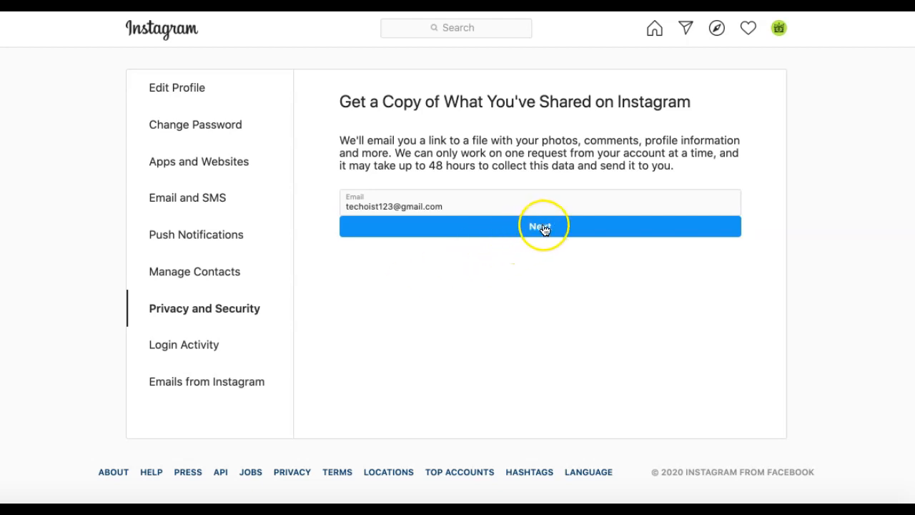
Confirm the email, enter the password and submit the data download request.
left_click(540, 226)
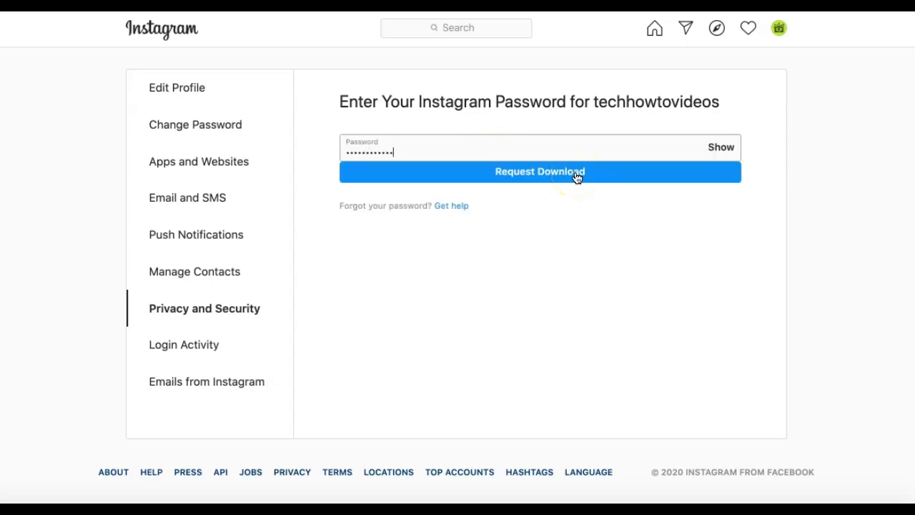
left_click(539, 172)
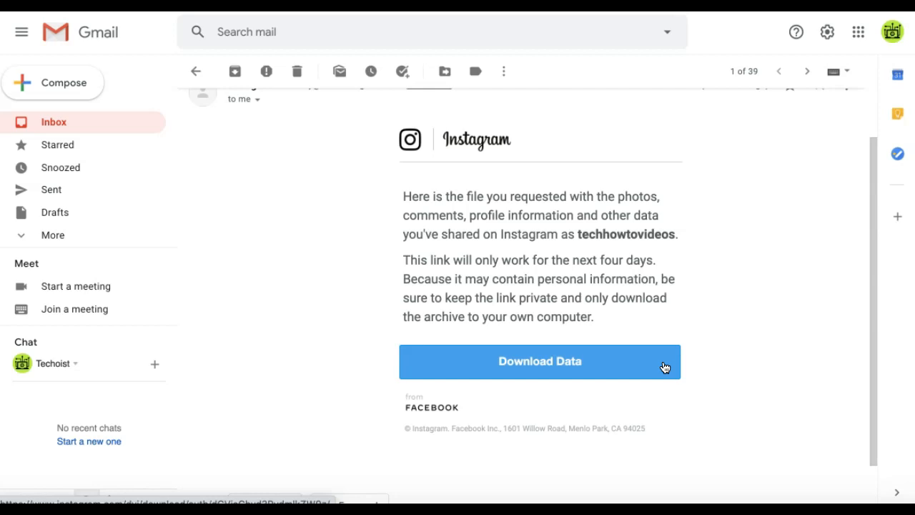
left_click(540, 362)
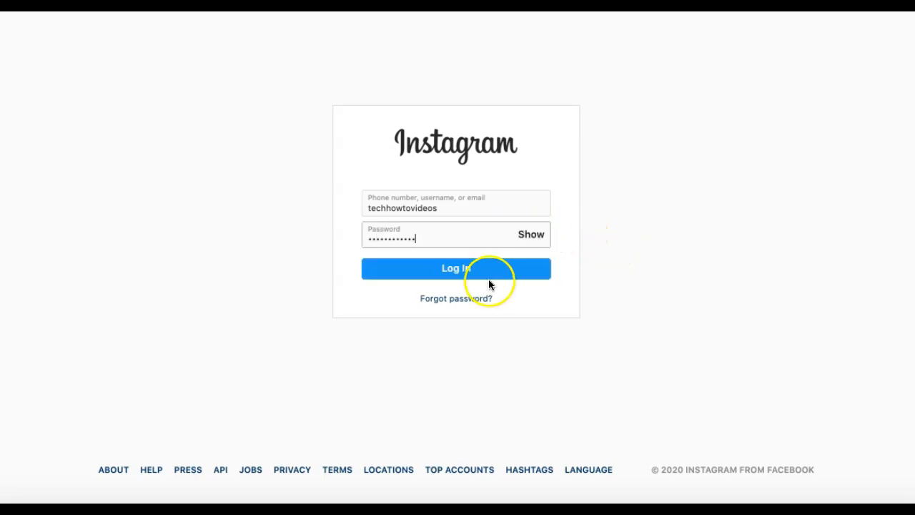
Log in to reach the Your Instagram Data page with the archive link.
left_click(456, 269)
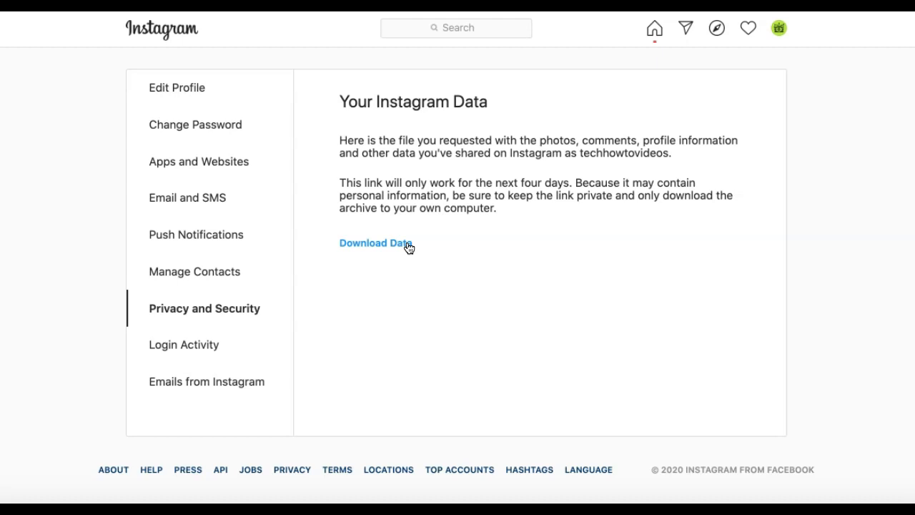
Download the data archive and open the zip into the techhowtovideos_20200713 folder.
left_click(375, 243)
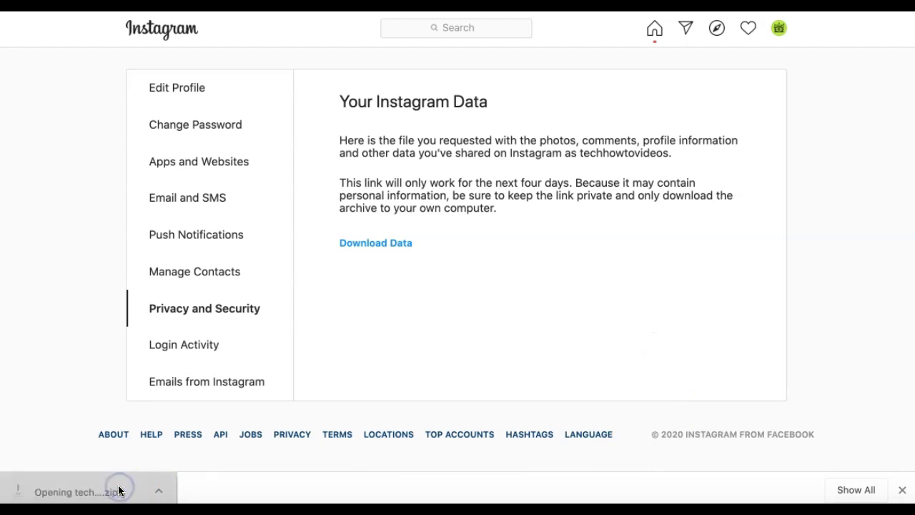
left_click(107, 489)
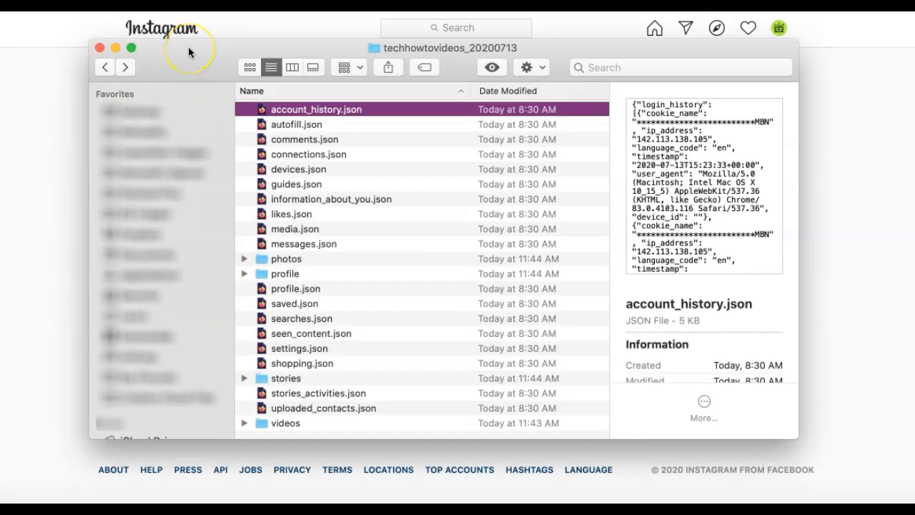
mouse_move(188, 52)
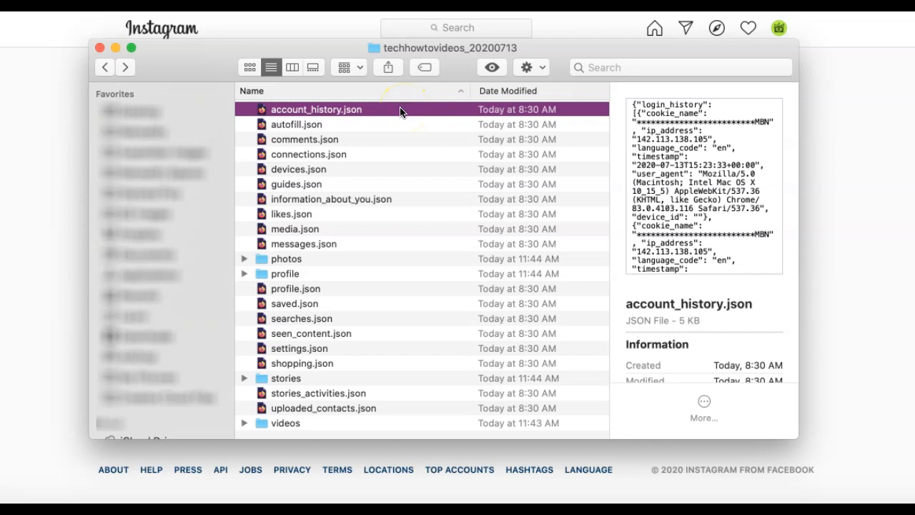
mouse_move(389, 142)
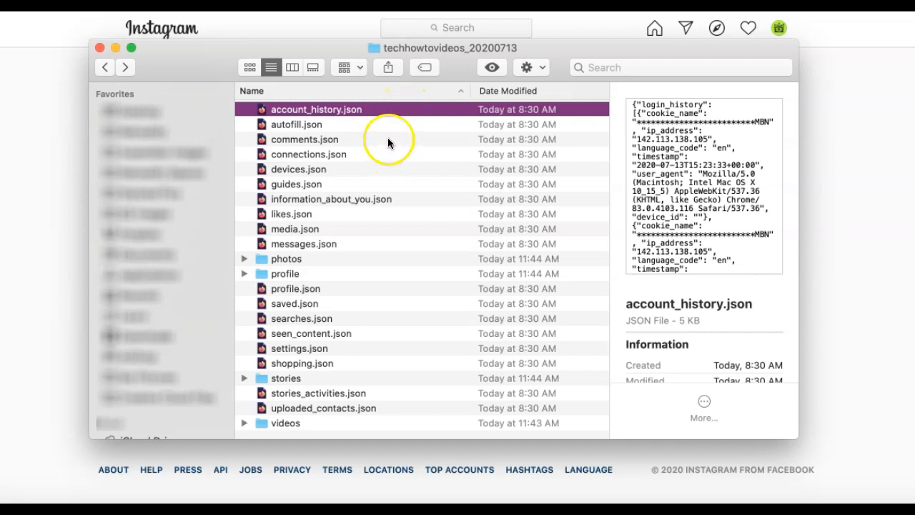
Preview connections.json and likes.json from the archive folder in Finder.
left_click(308, 155)
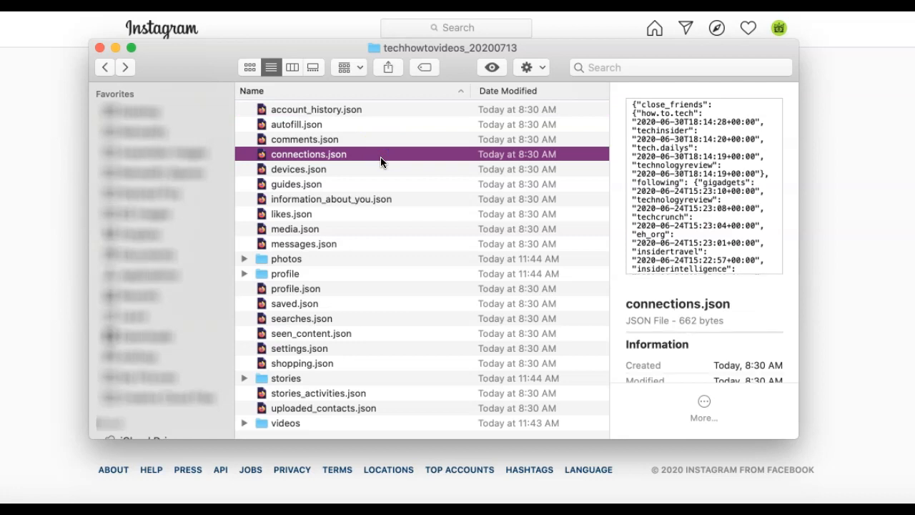
left_click(292, 215)
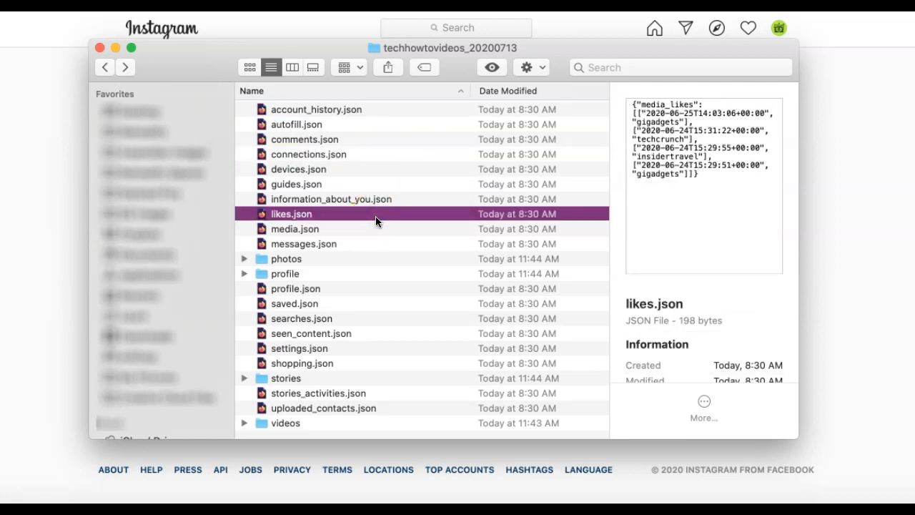
mouse_move(375, 319)
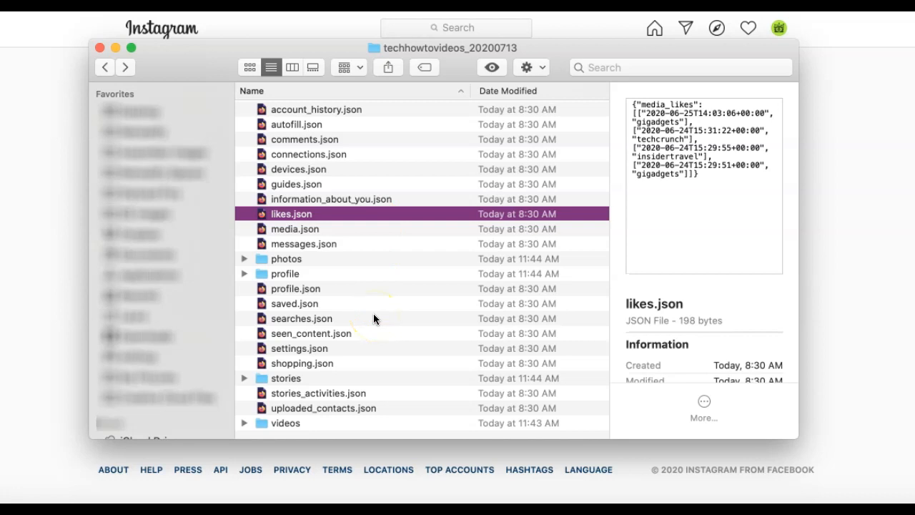
mouse_move(312, 260)
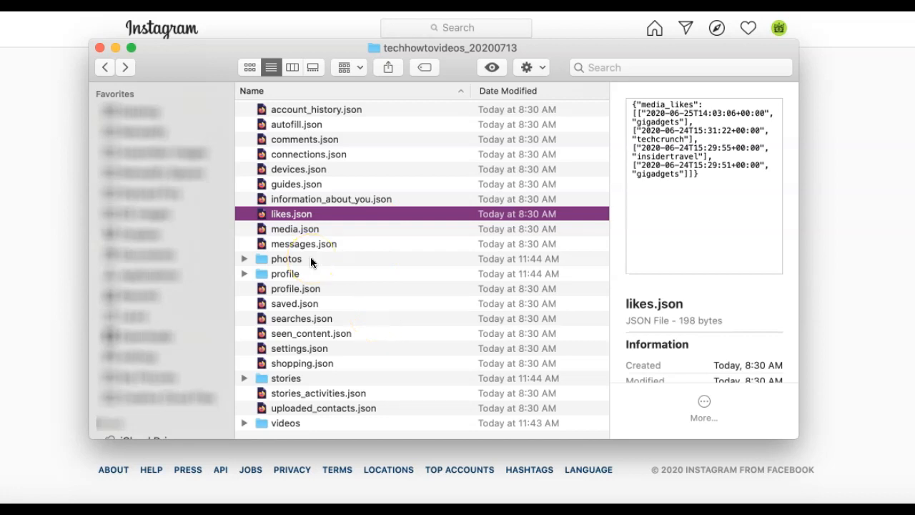
double_click(286, 259)
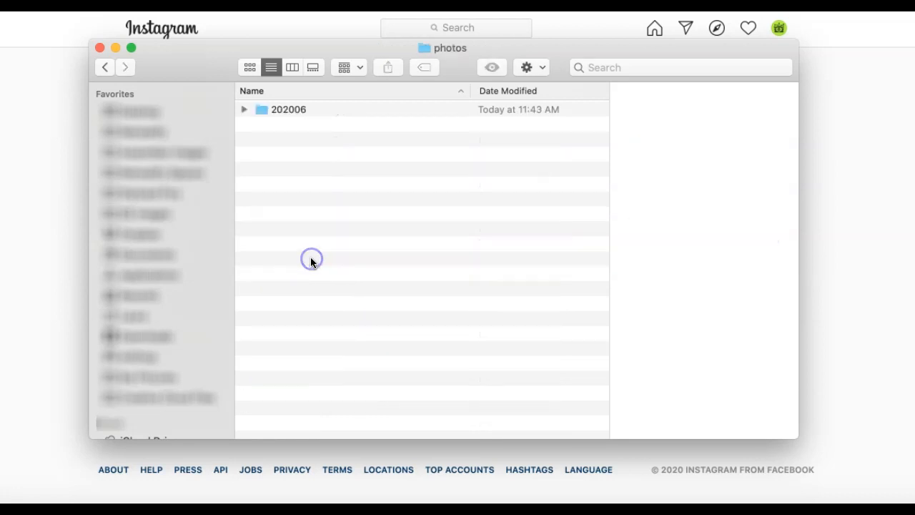
double_click(289, 109)
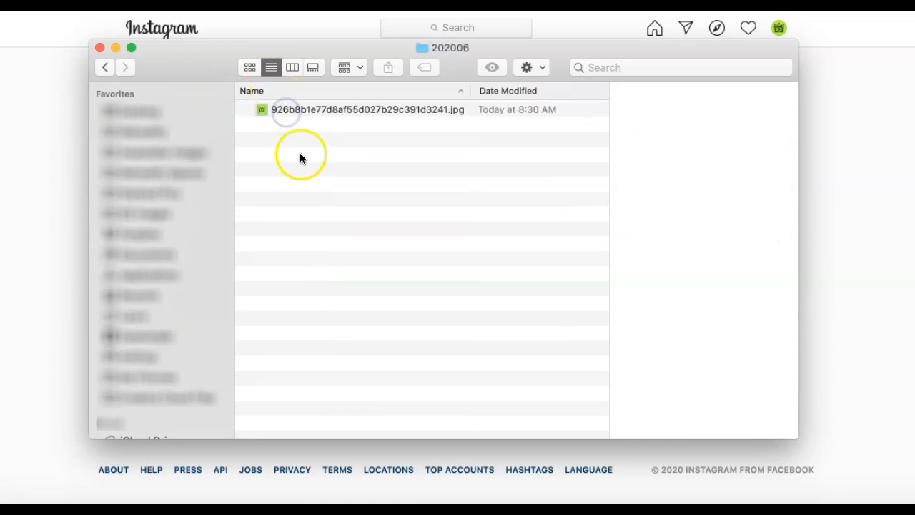
left_click(371, 108)
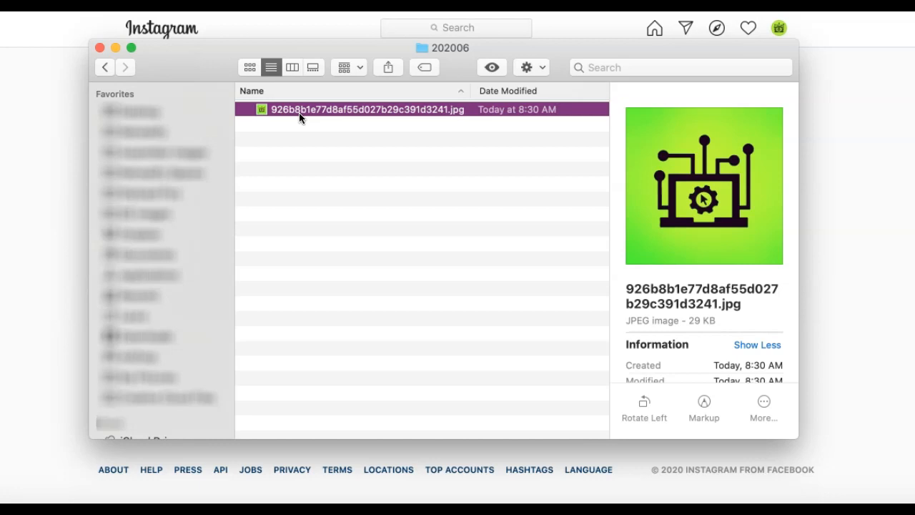
left_click(104, 68)
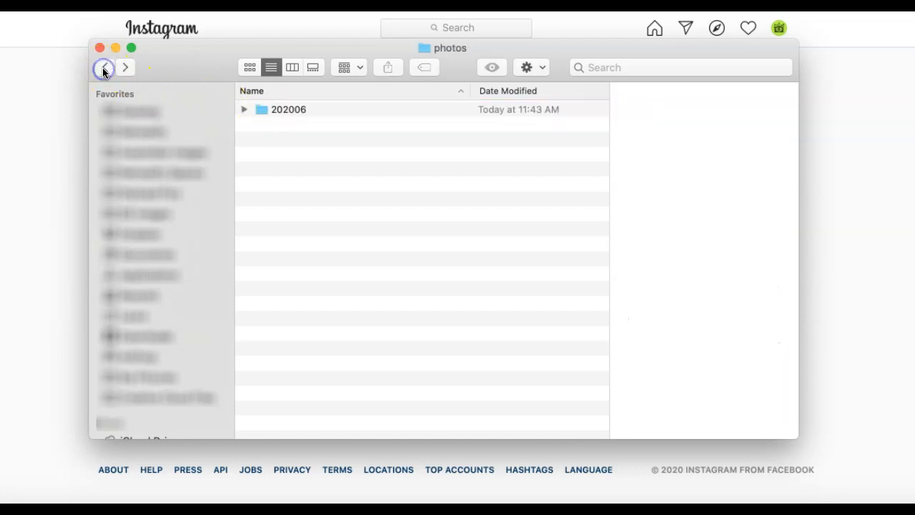
left_click(103, 68)
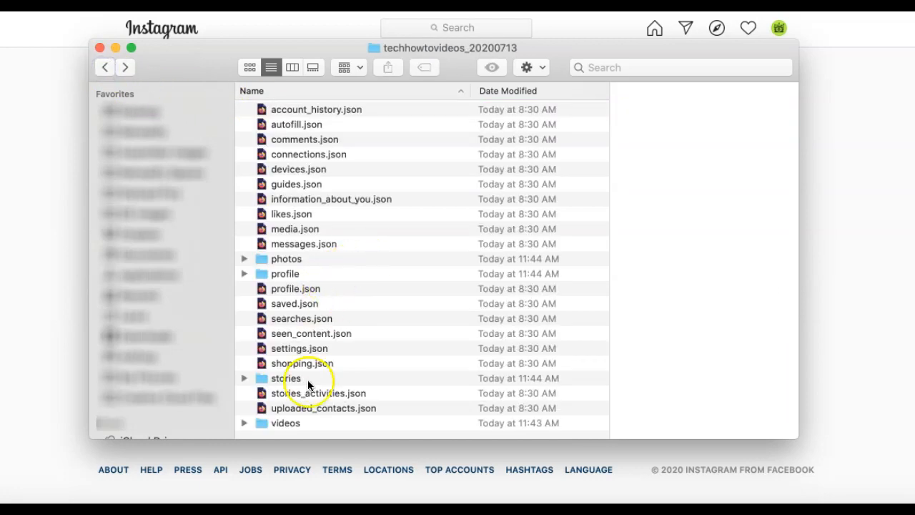
double_click(286, 378)
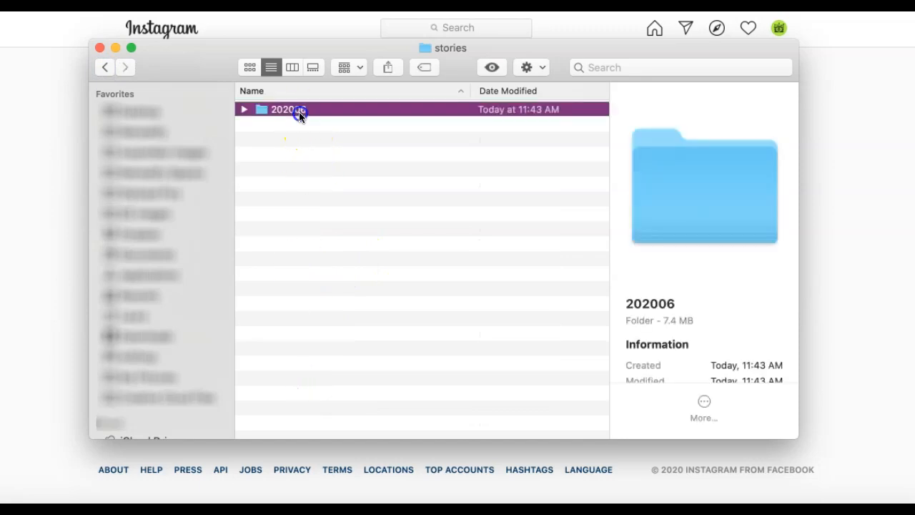
double_click(286, 109)
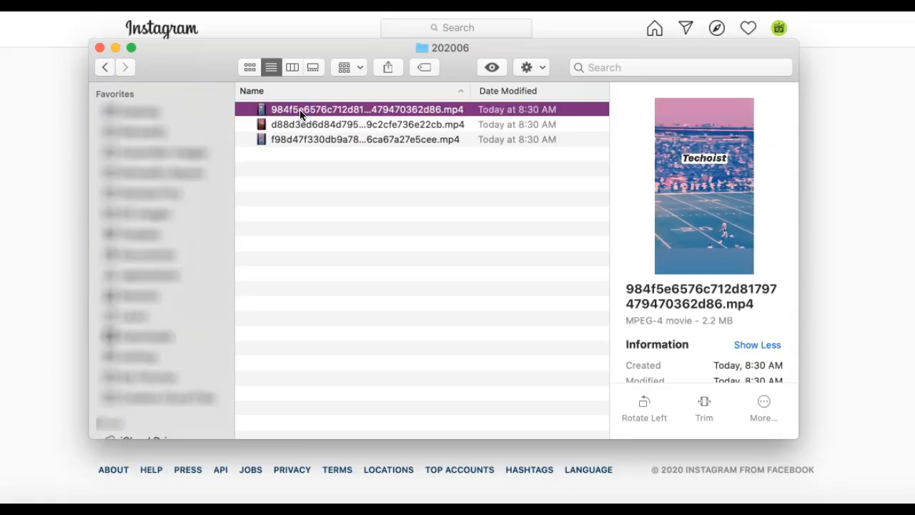
left_click(103, 68)
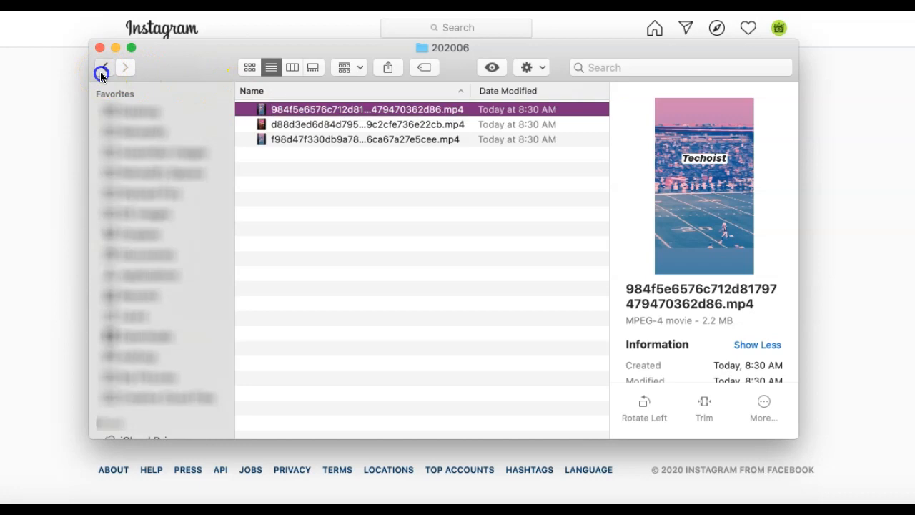
left_click(97, 69)
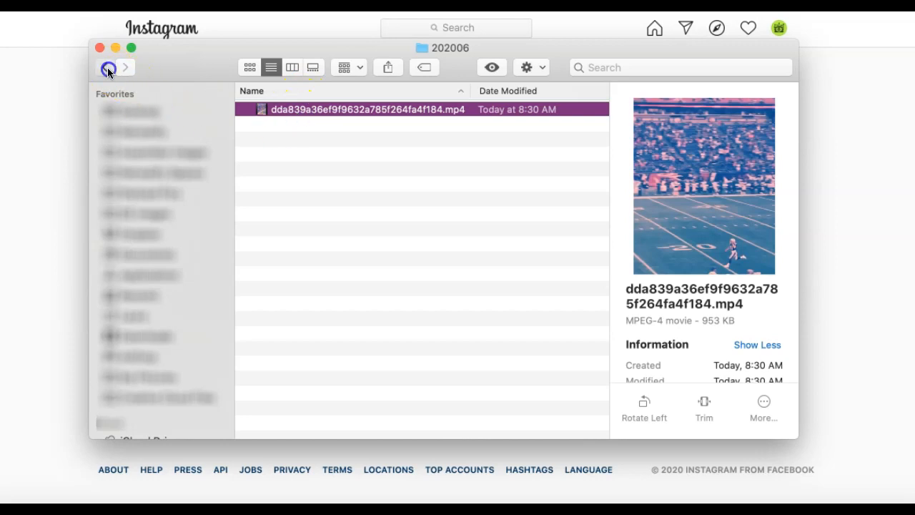
left_click(105, 68)
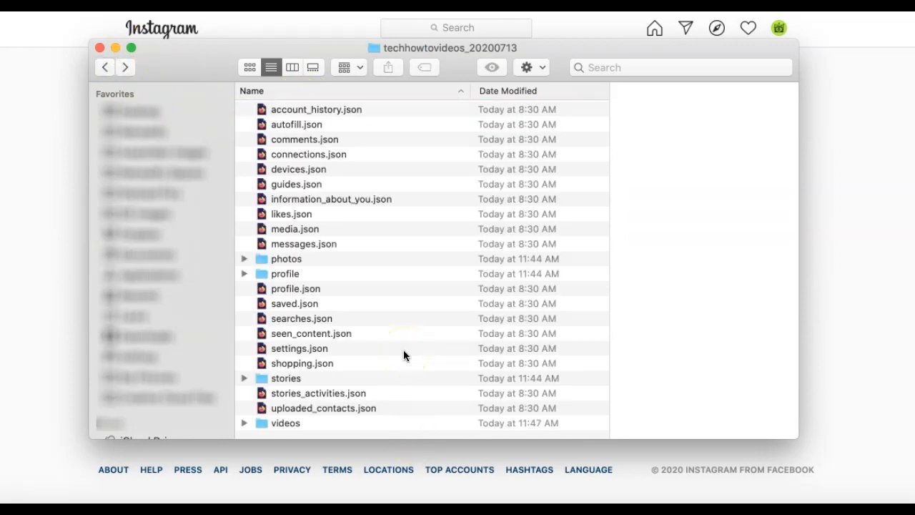
mouse_move(389, 306)
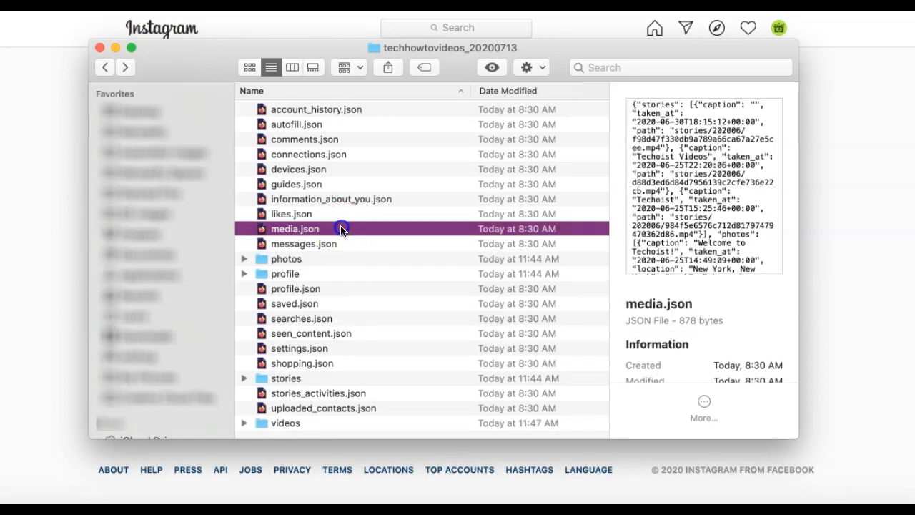
Open media.json in the browser's JSON viewer to read its captions.
double_click(294, 229)
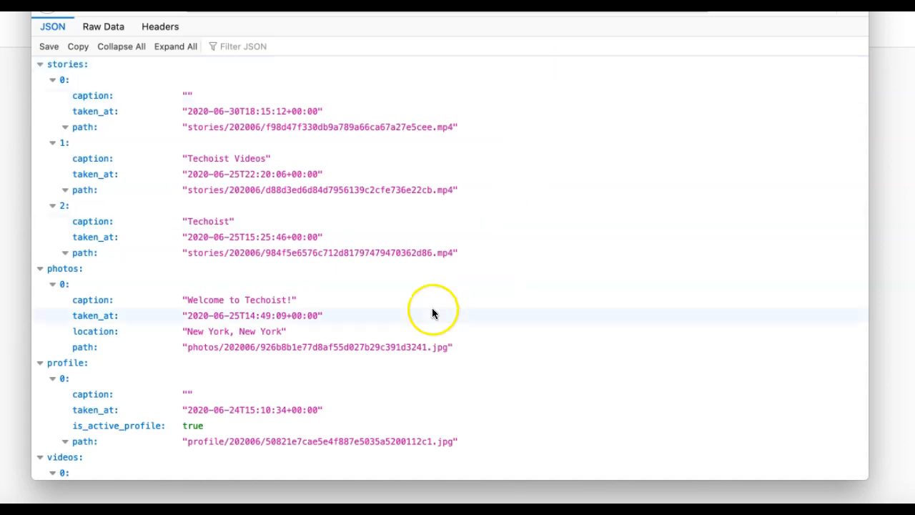
mouse_move(160, 193)
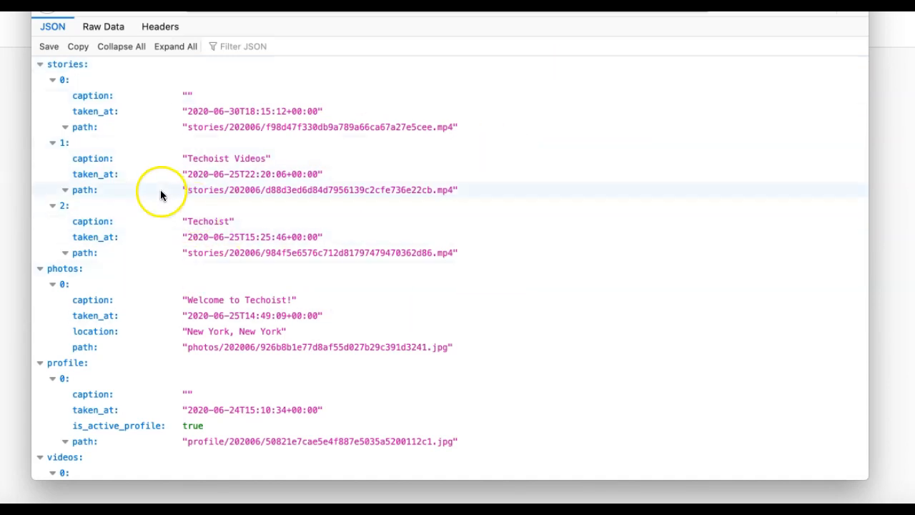
mouse_move(130, 159)
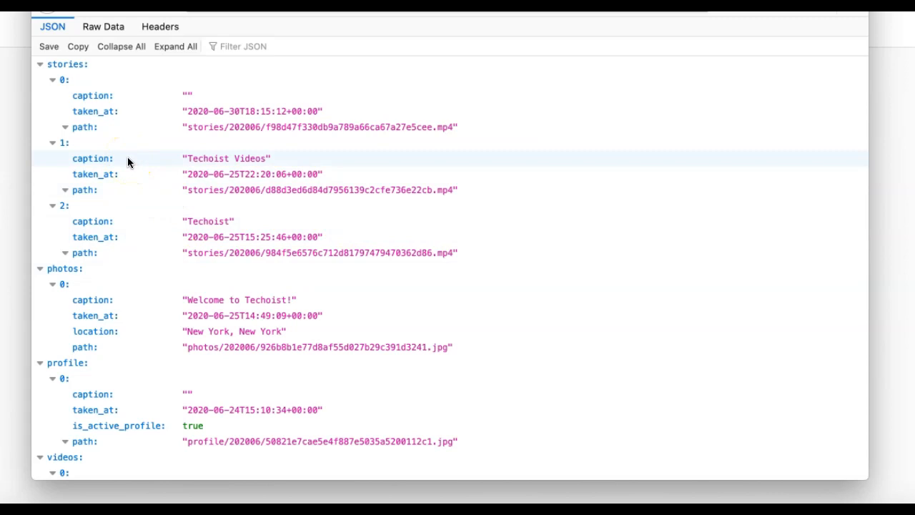